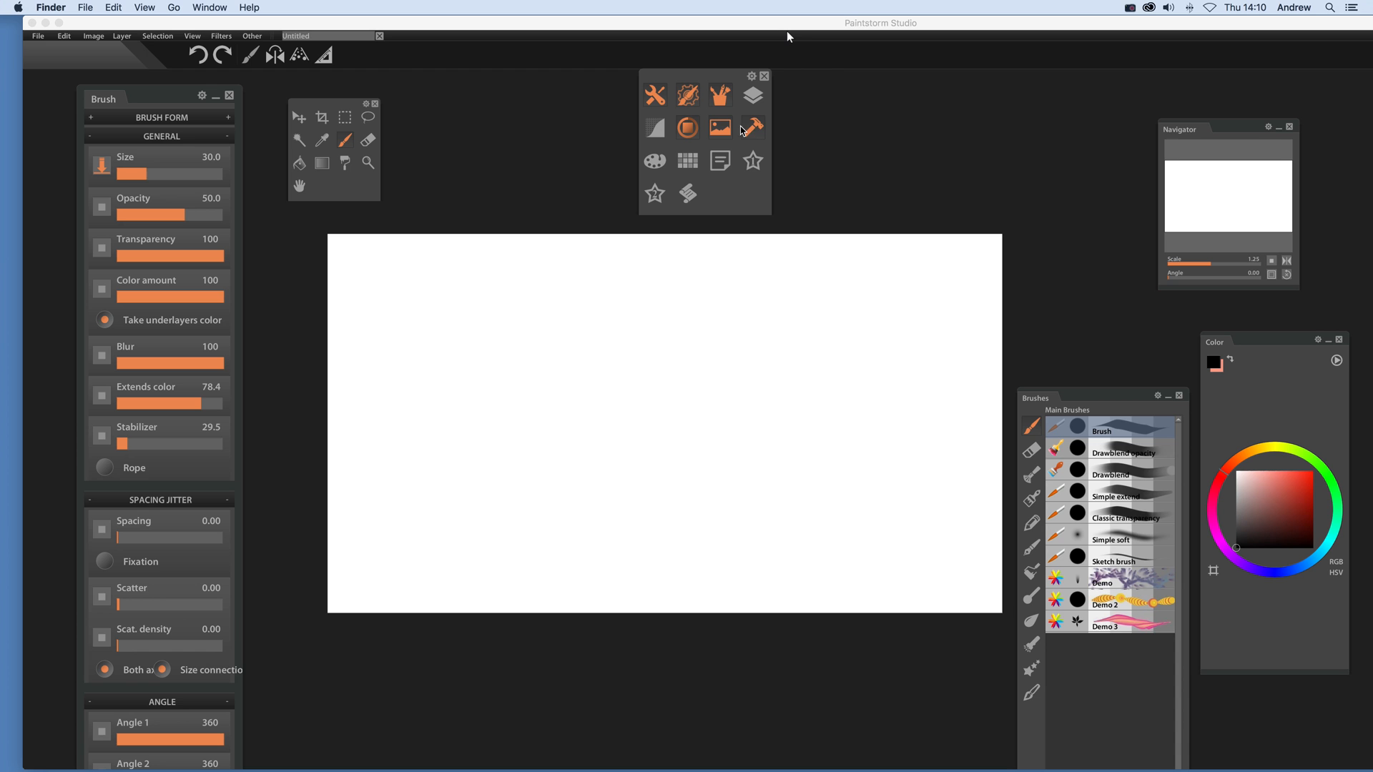
Step: Enable the Symmetry tool and draw a black stroke mirrored onto the right side
left_click(752, 127)
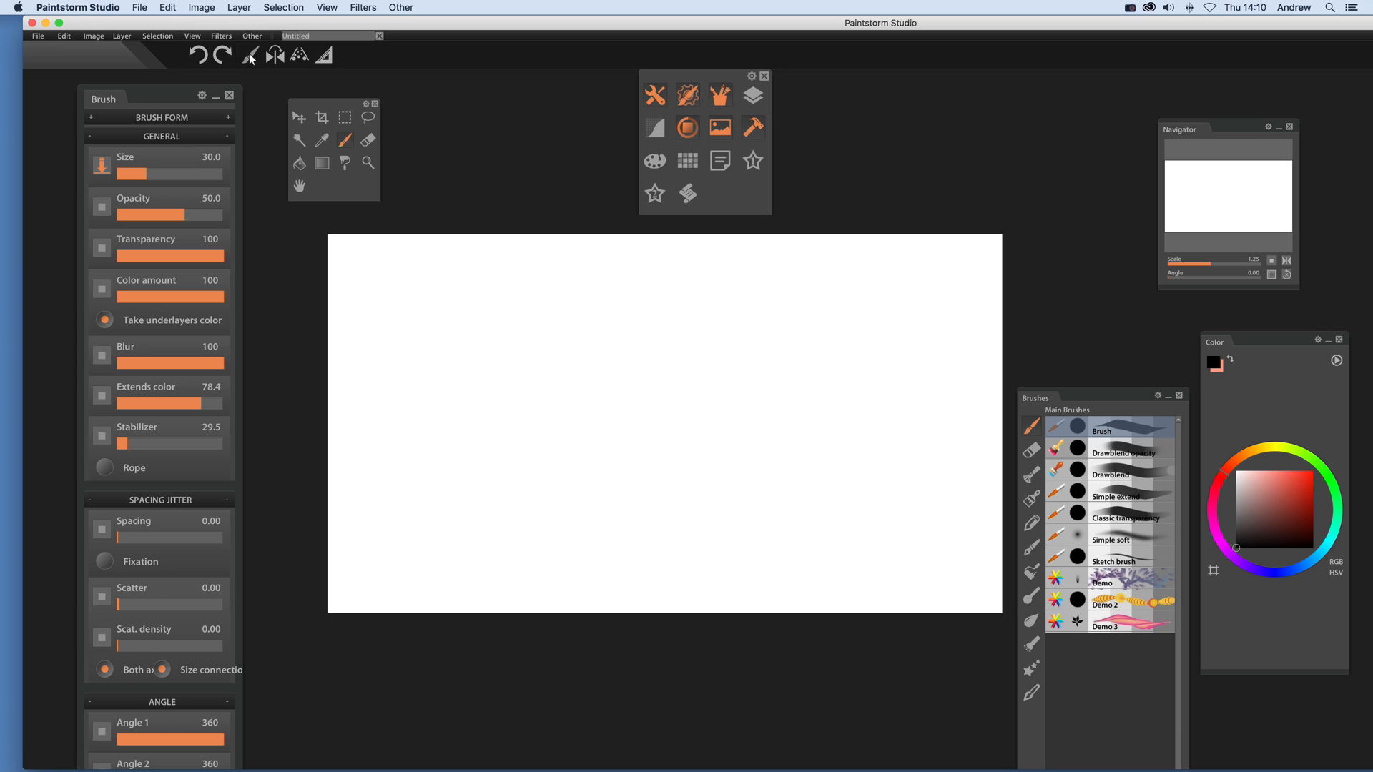
mouse_move(275, 56)
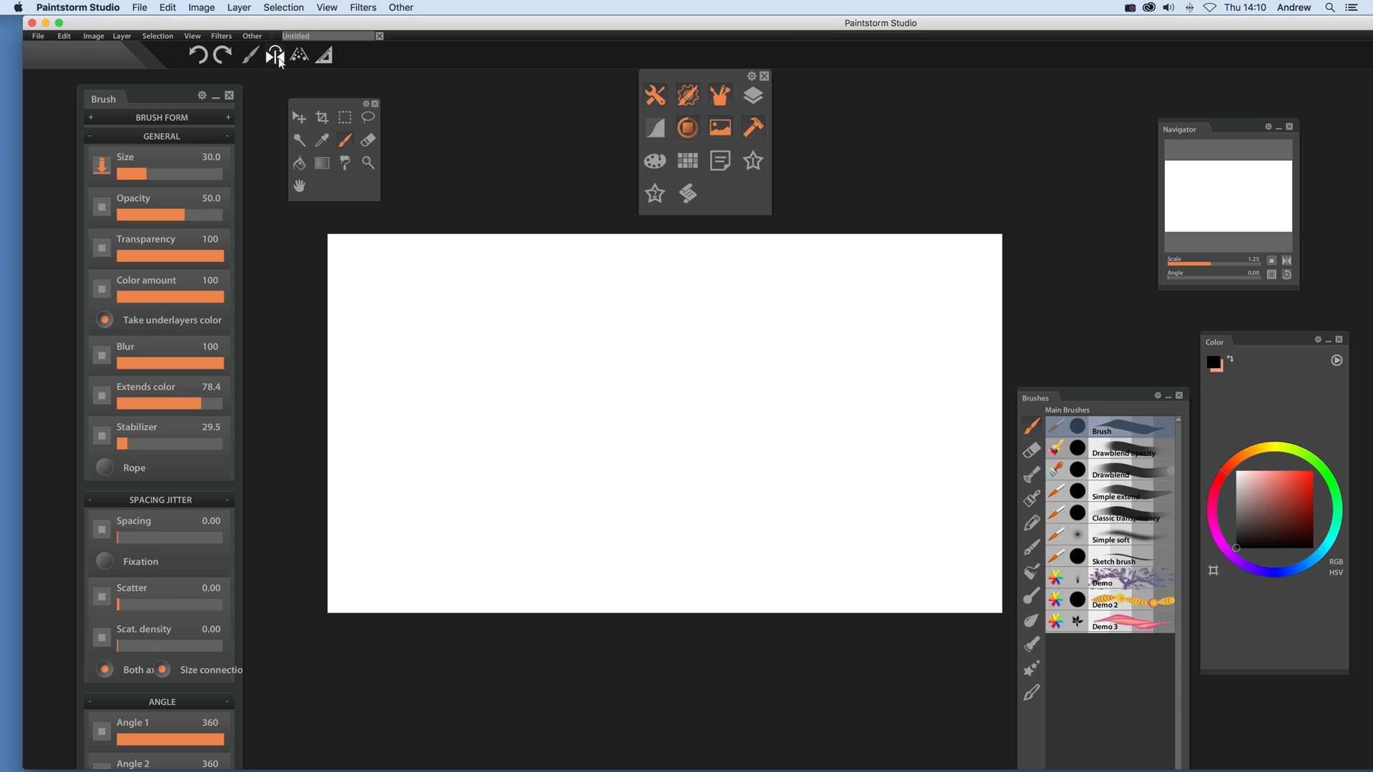
left_click(274, 55)
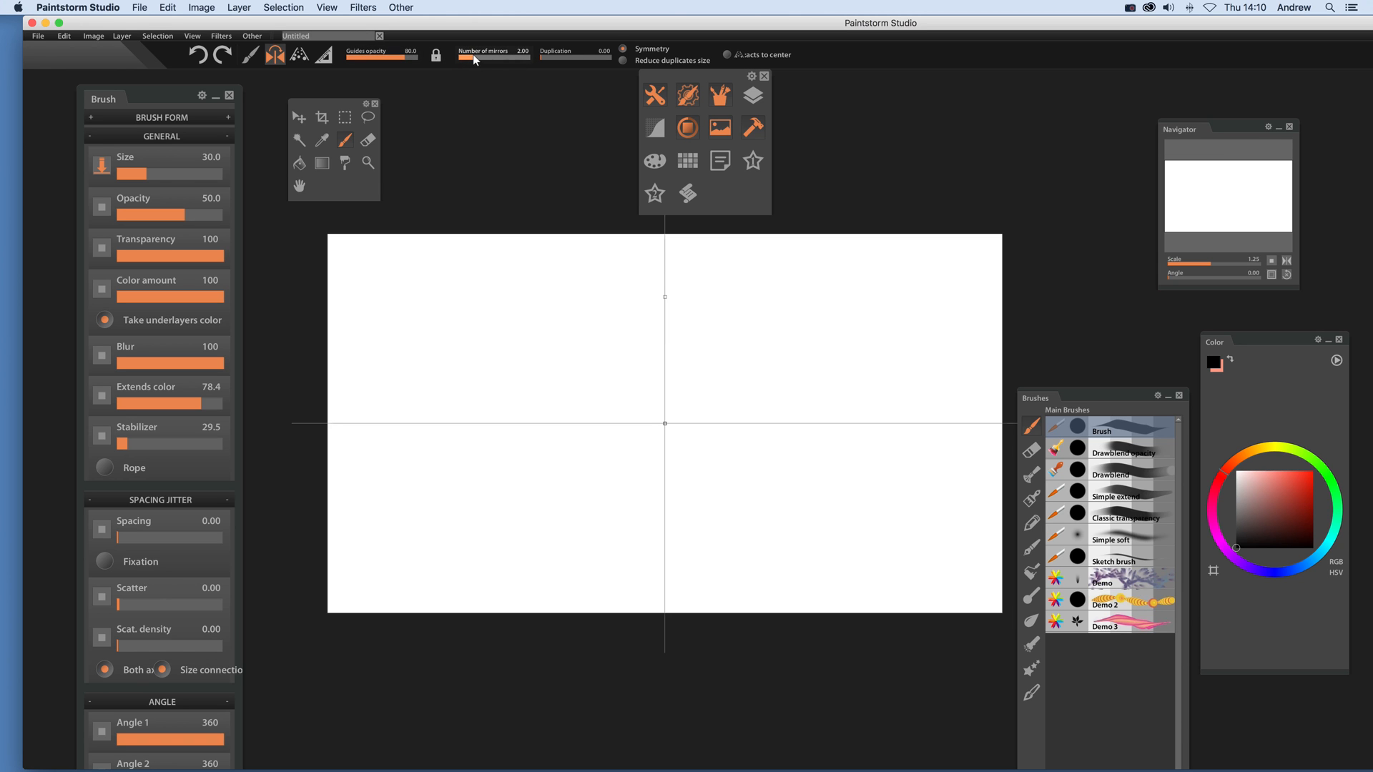
mouse_move(552, 62)
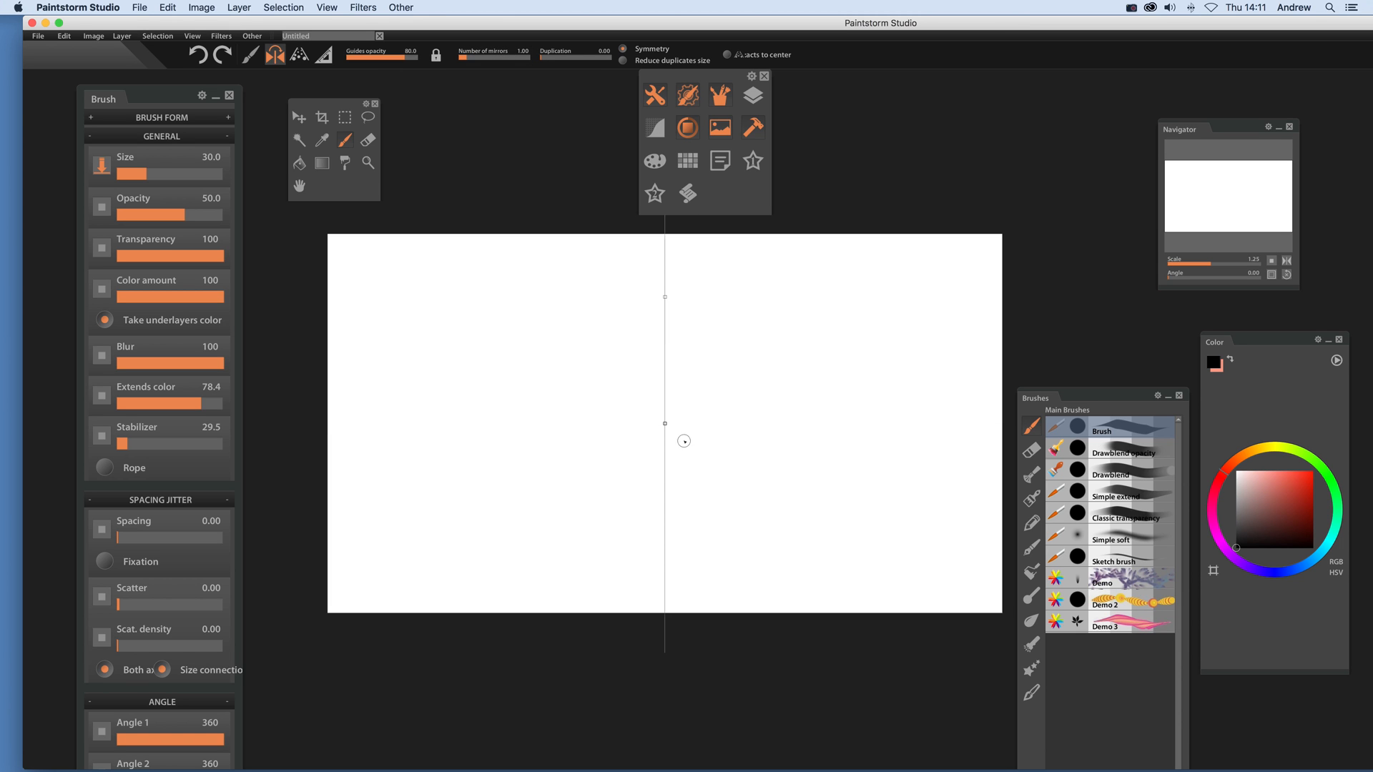
mouse_move(631, 234)
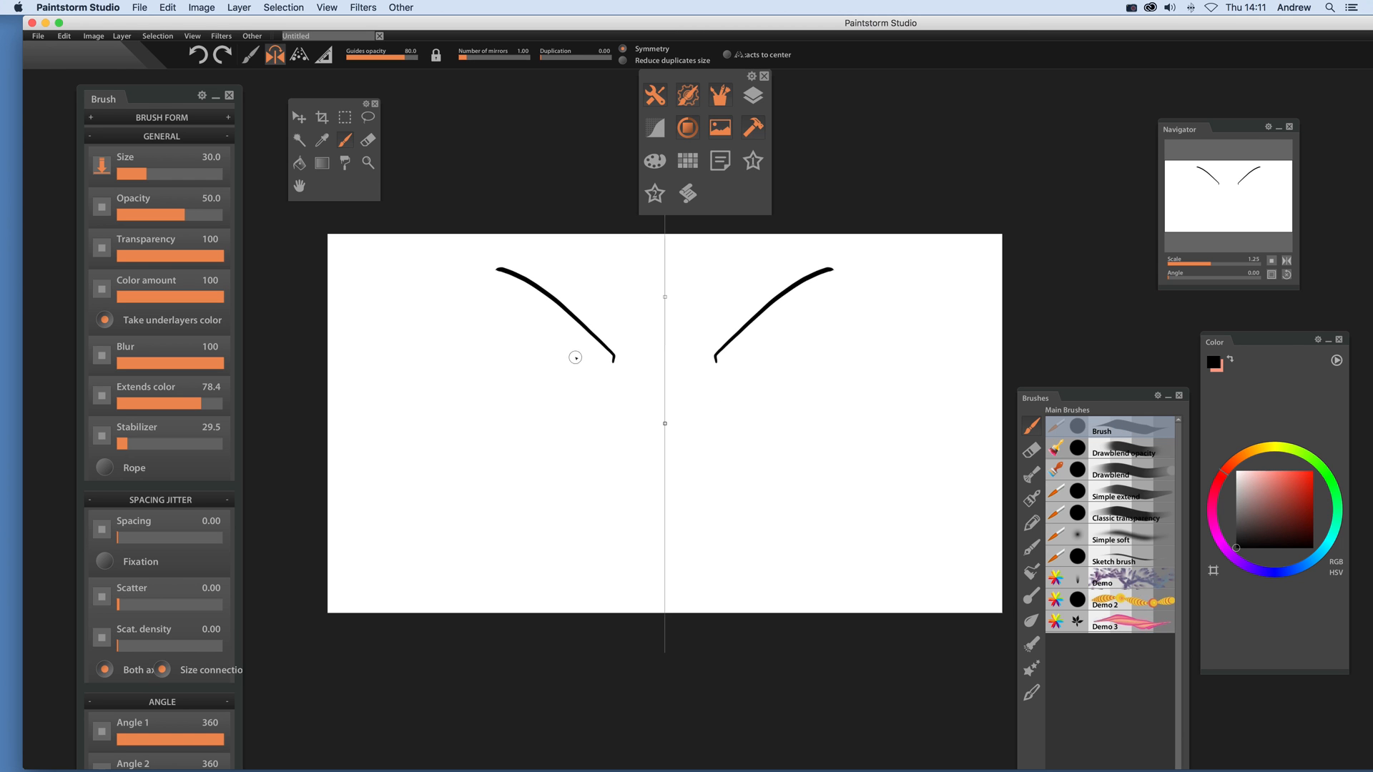
left_click_drag(500, 307, 578, 359)
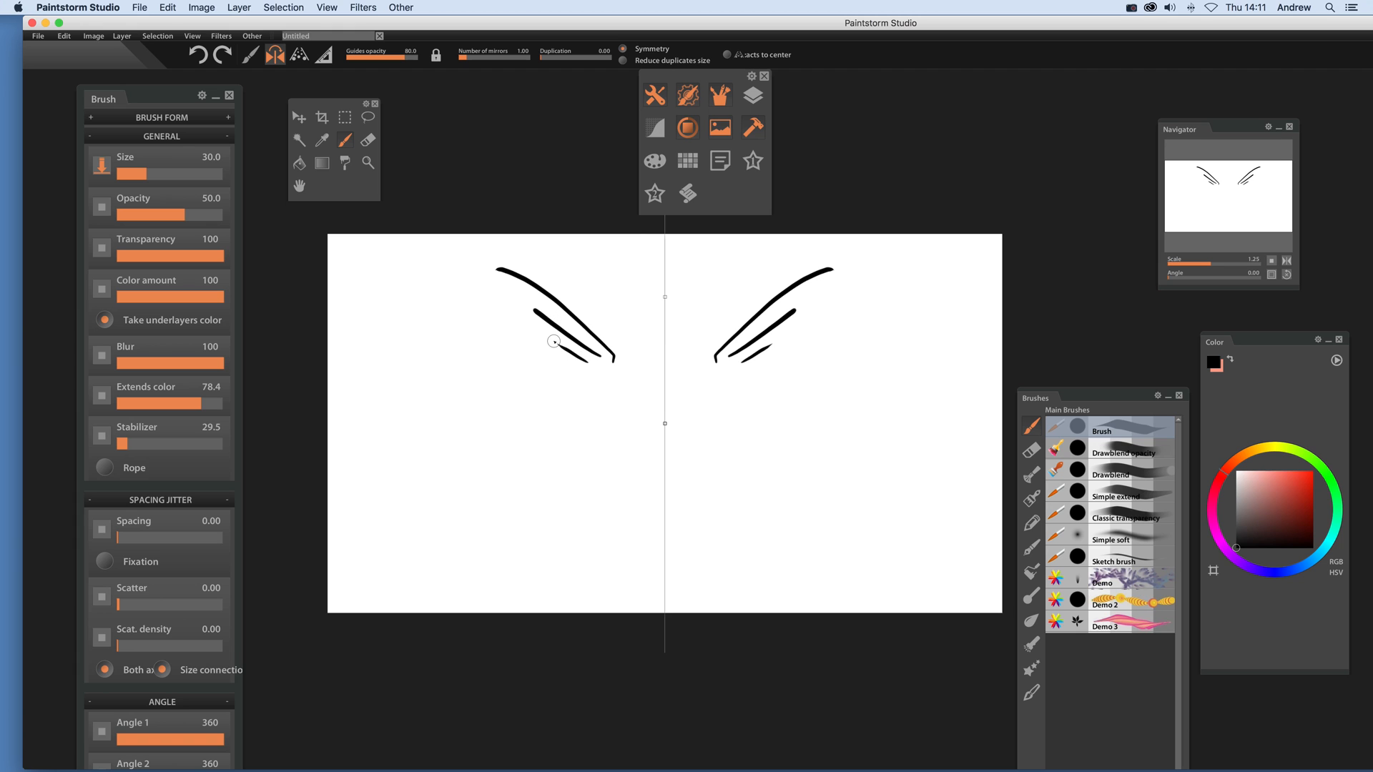
mouse_move(539, 64)
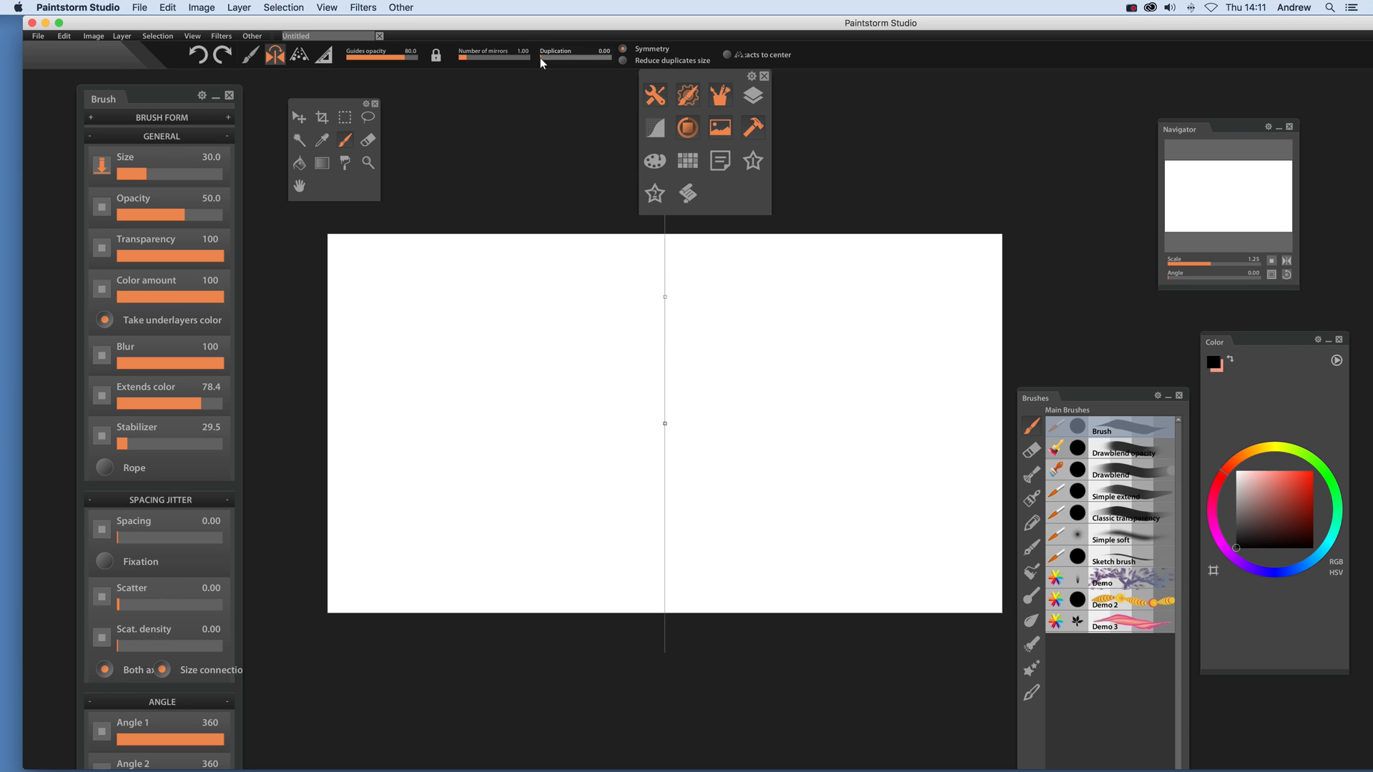
left_click_drag(541, 62, 578, 63)
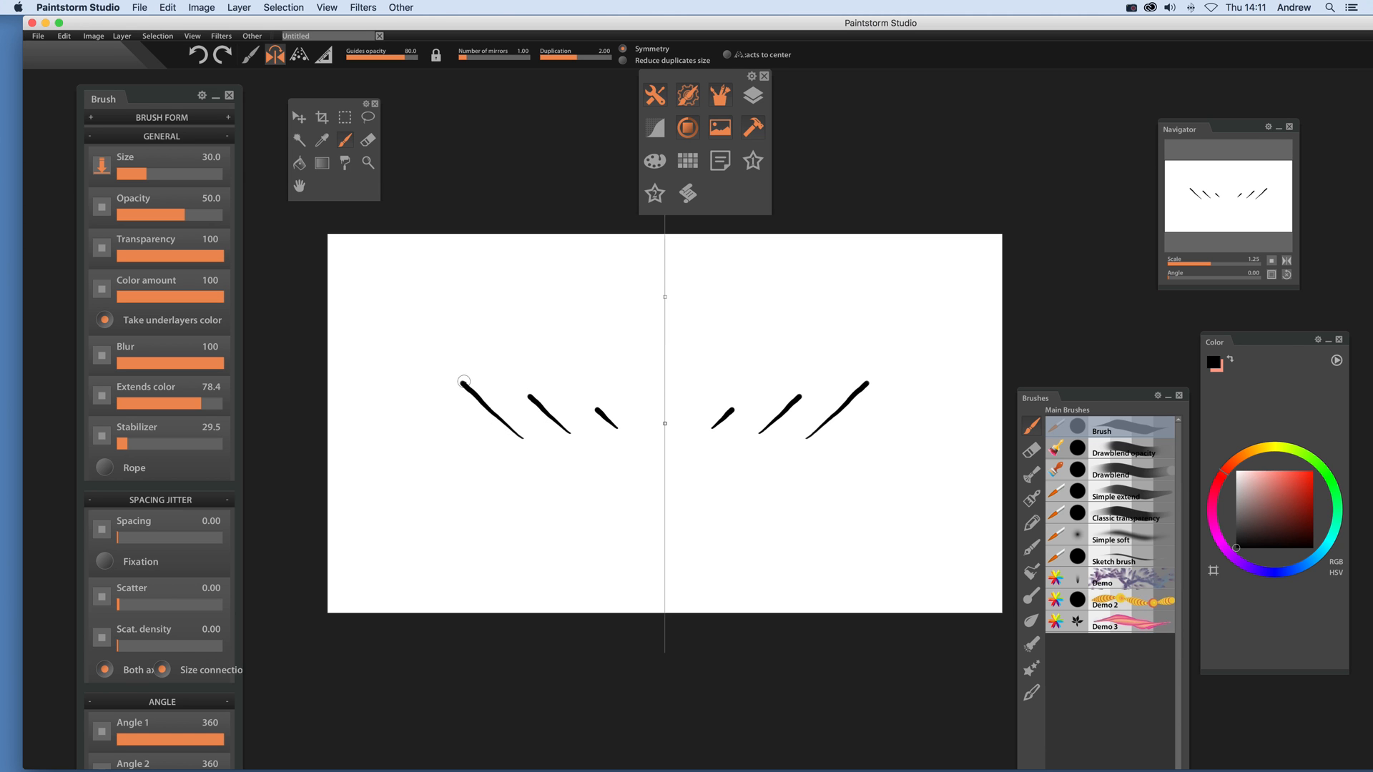
mouse_move(557, 490)
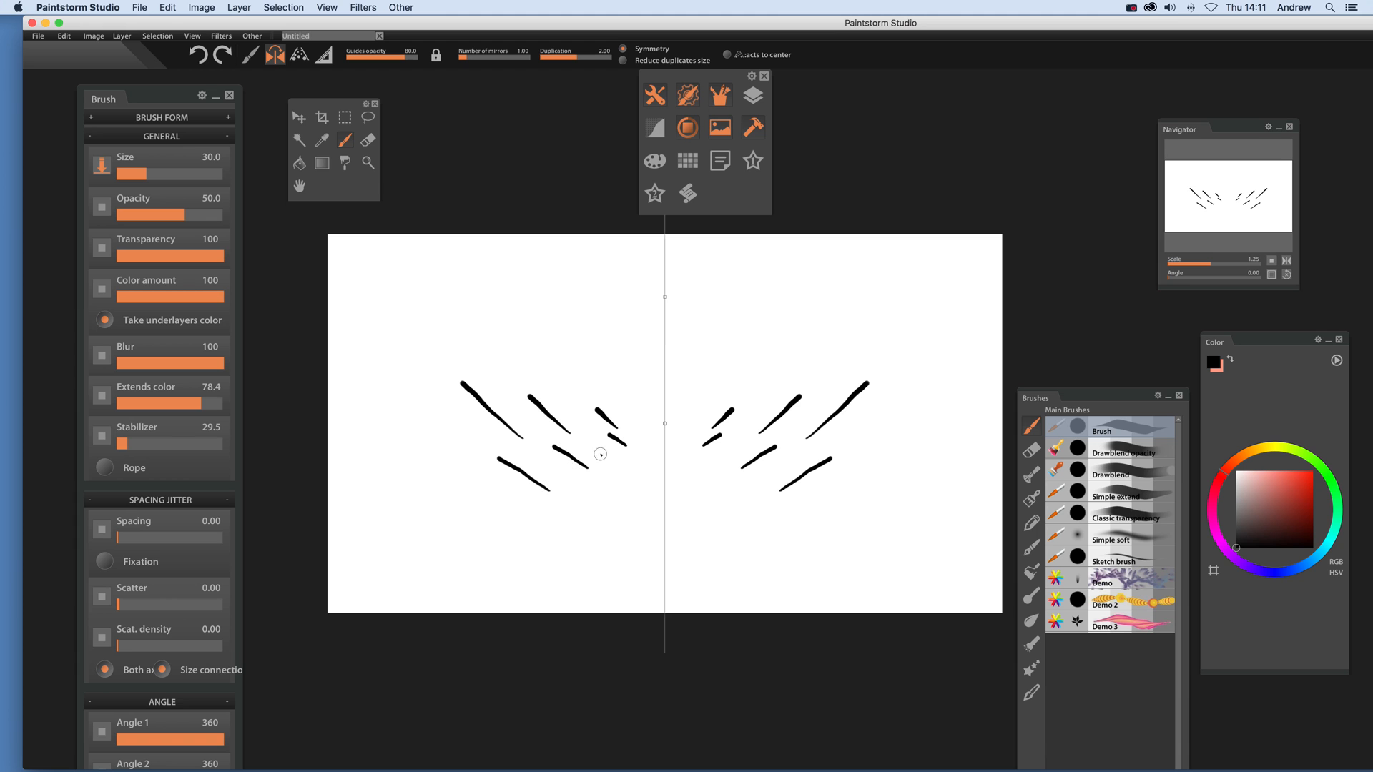
mouse_move(791, 512)
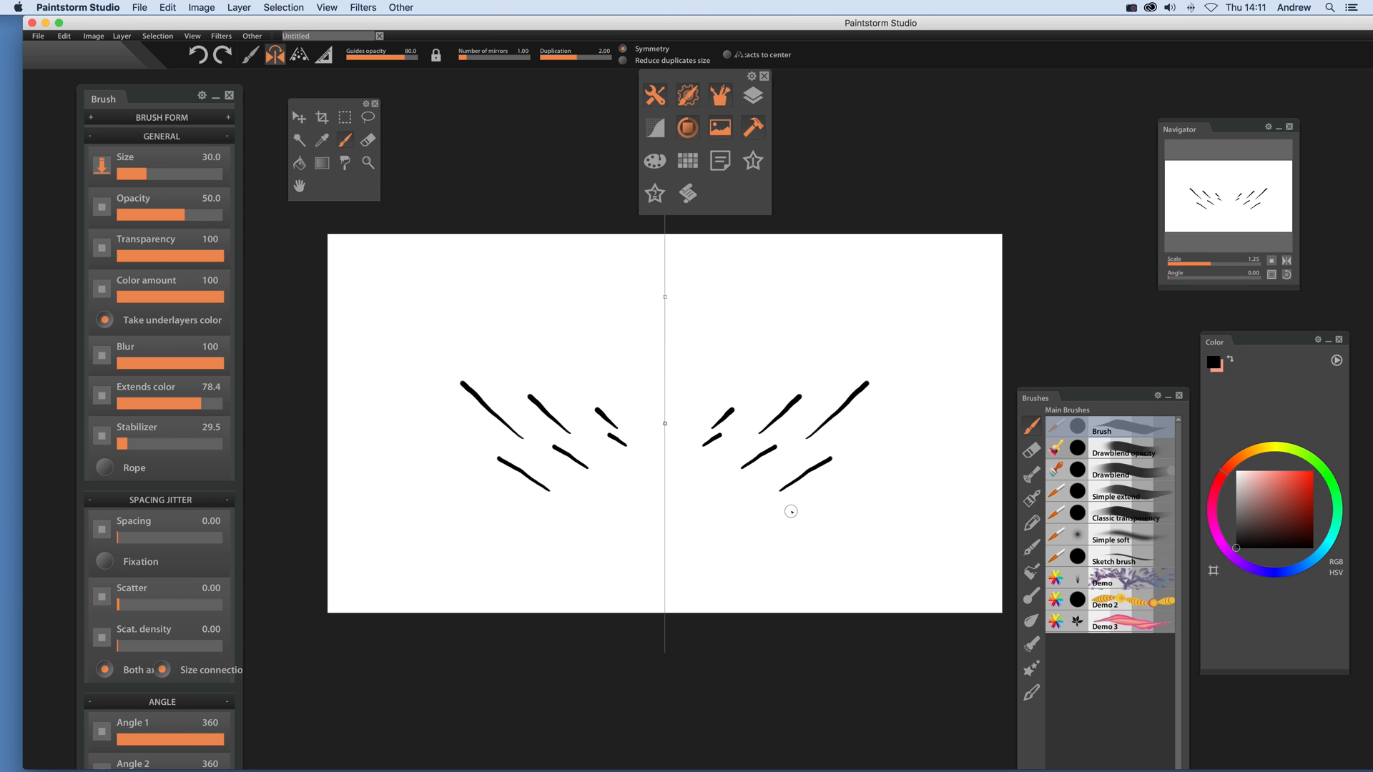
mouse_move(701, 628)
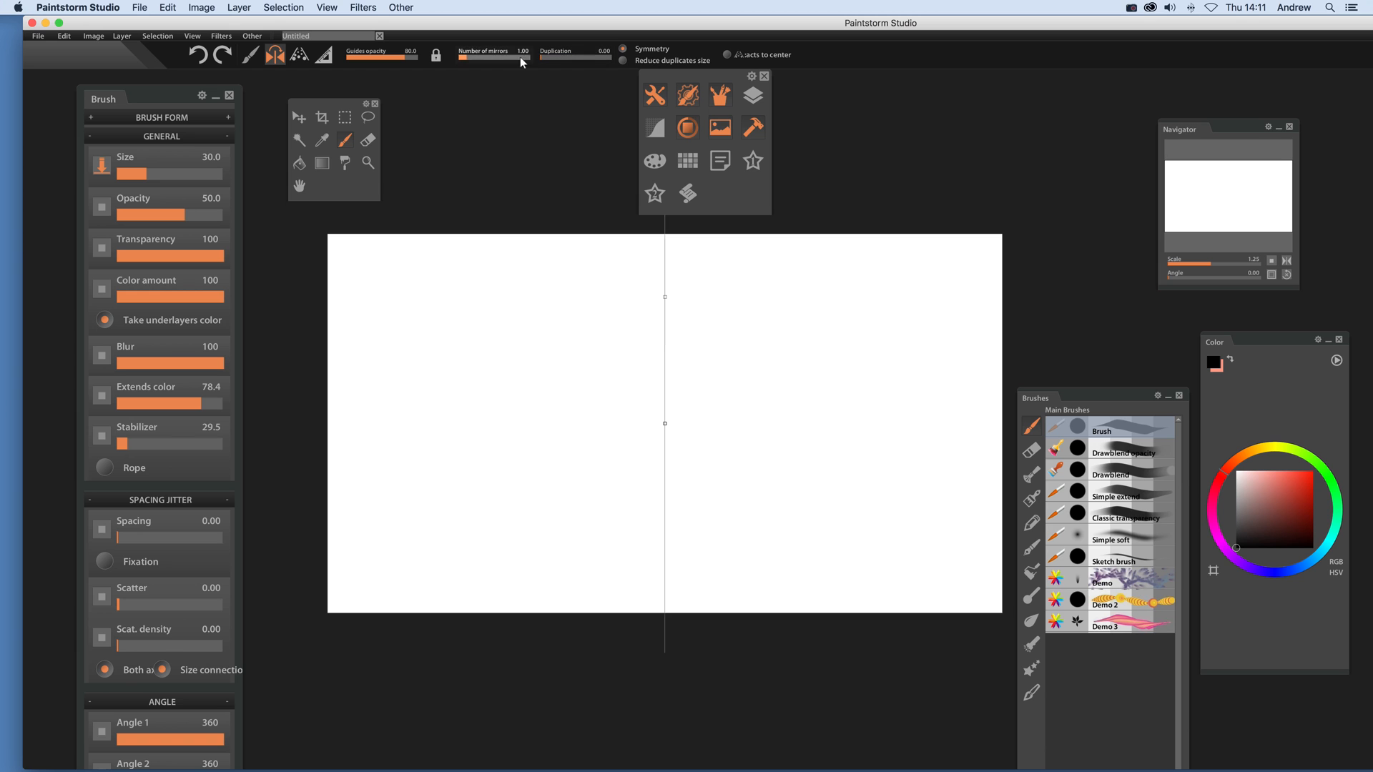
mouse_move(664, 428)
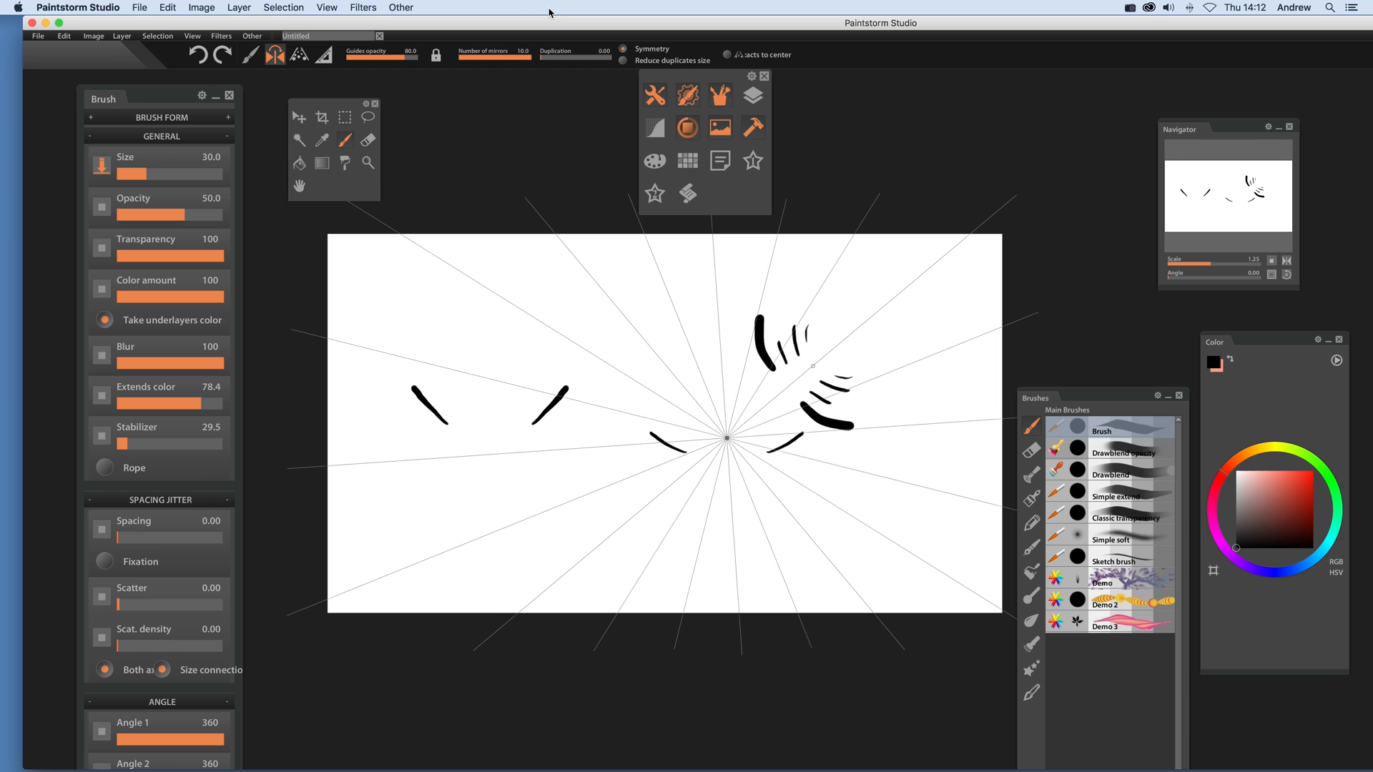
mouse_move(511, 95)
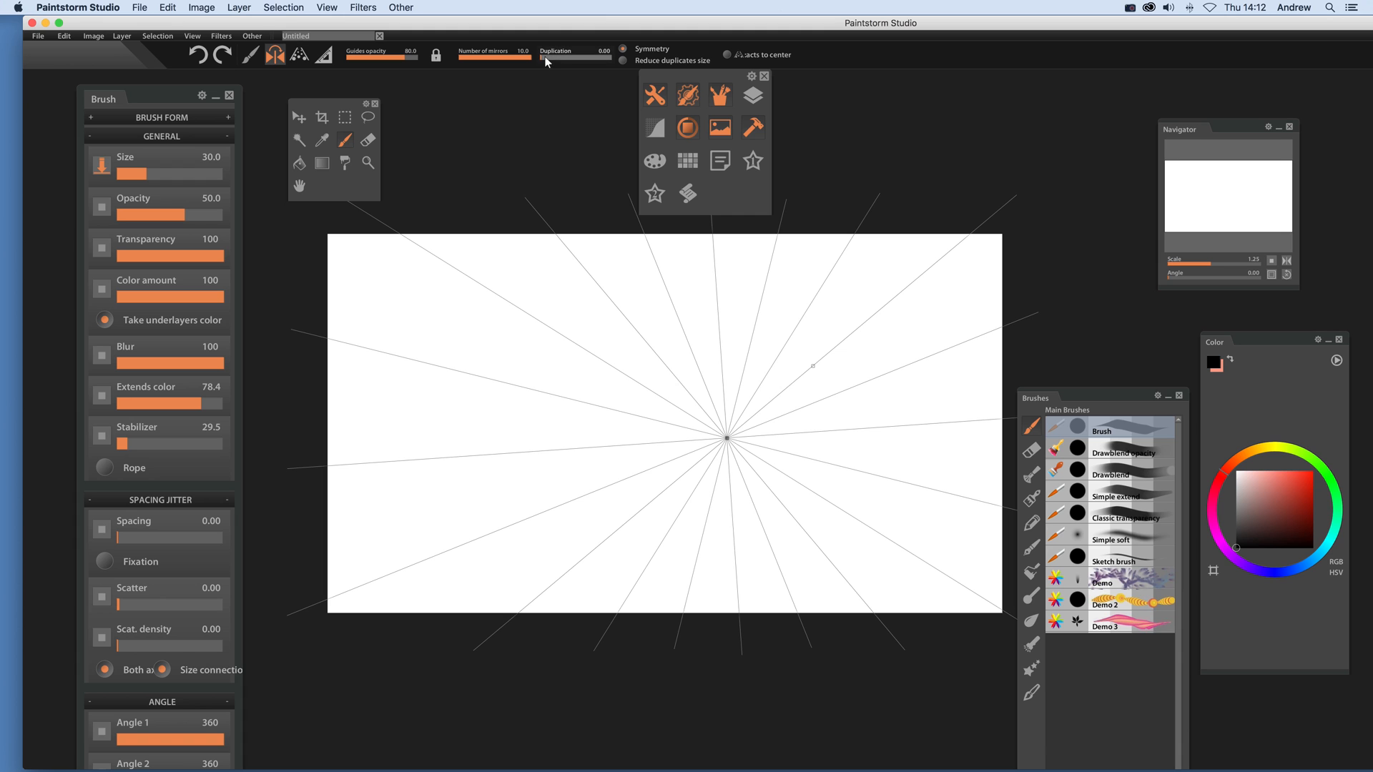
Step: Raise the Duplication slider to 2 for the radial symmetry
left_click_drag(543, 59, 577, 59)
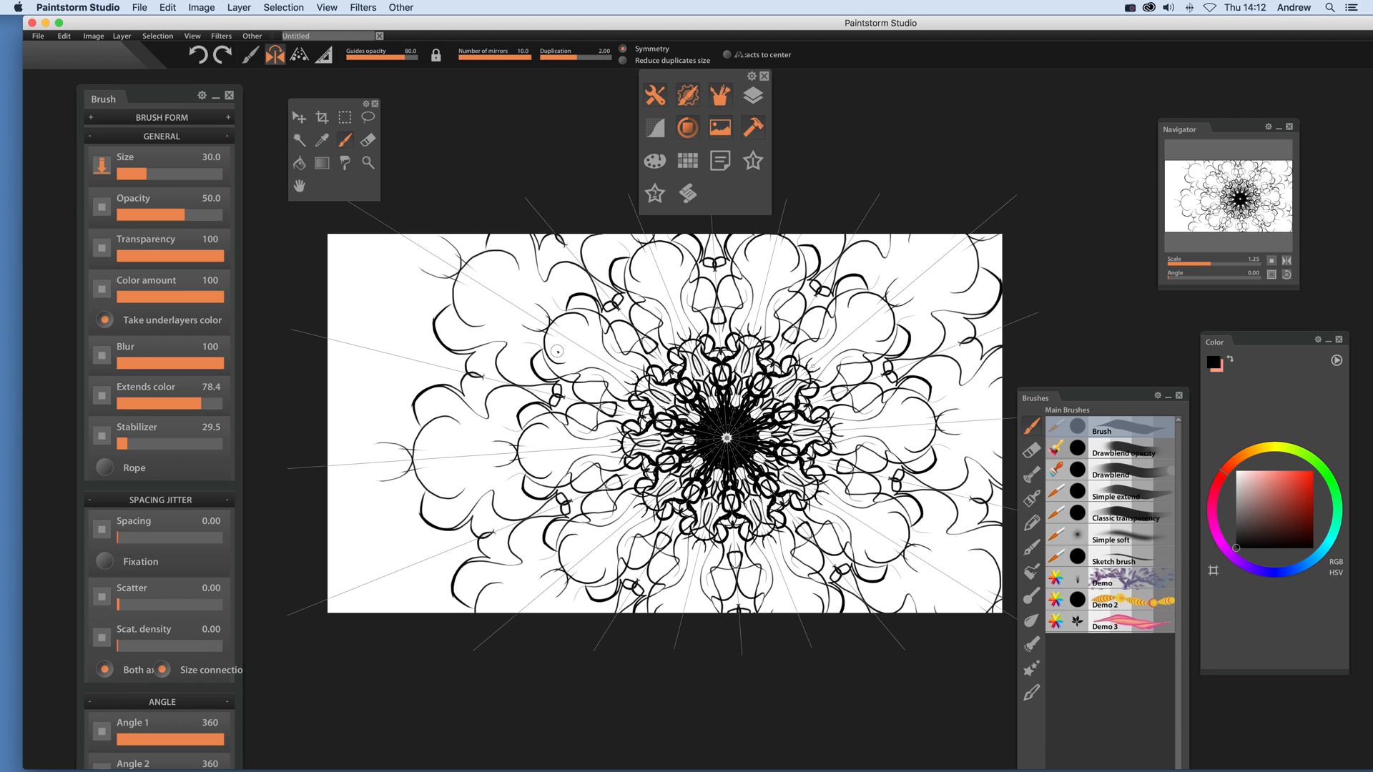
mouse_move(494, 58)
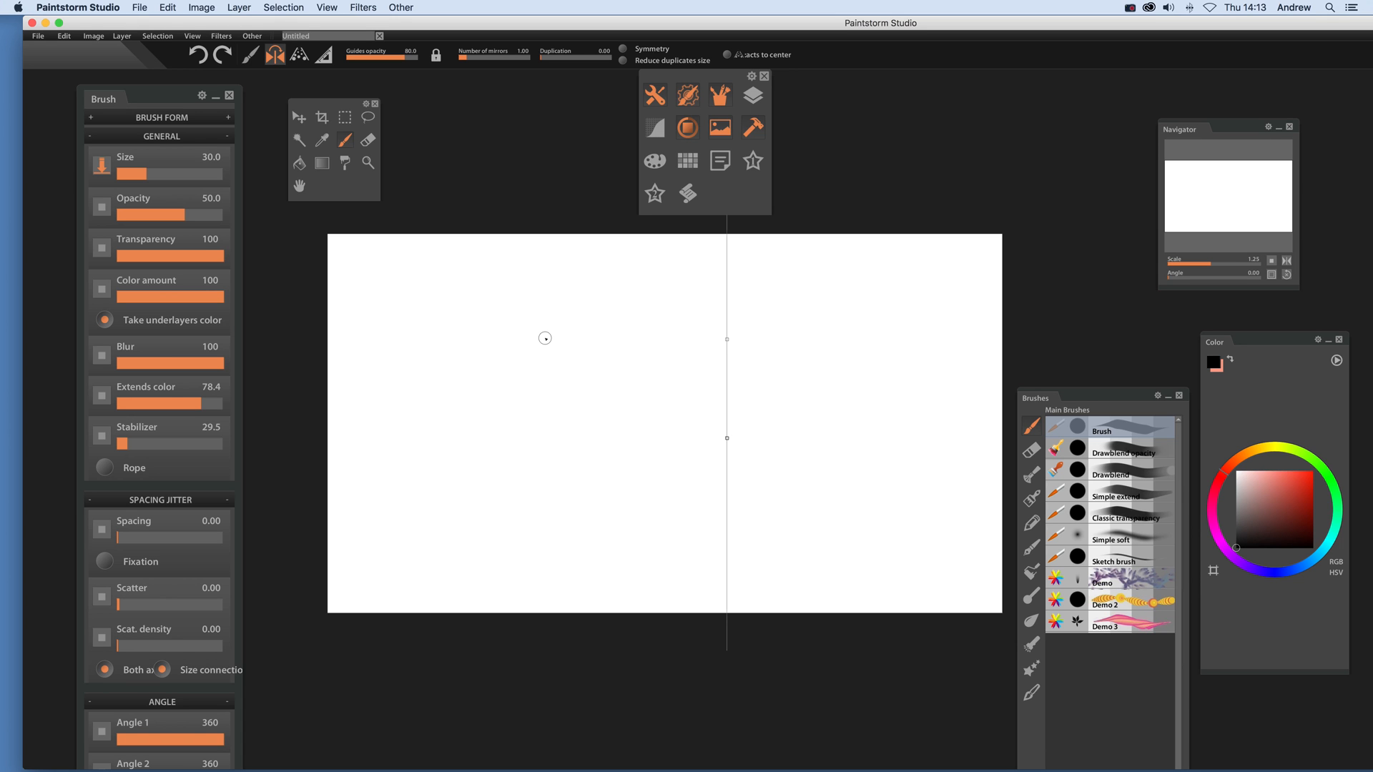
mouse_move(442, 69)
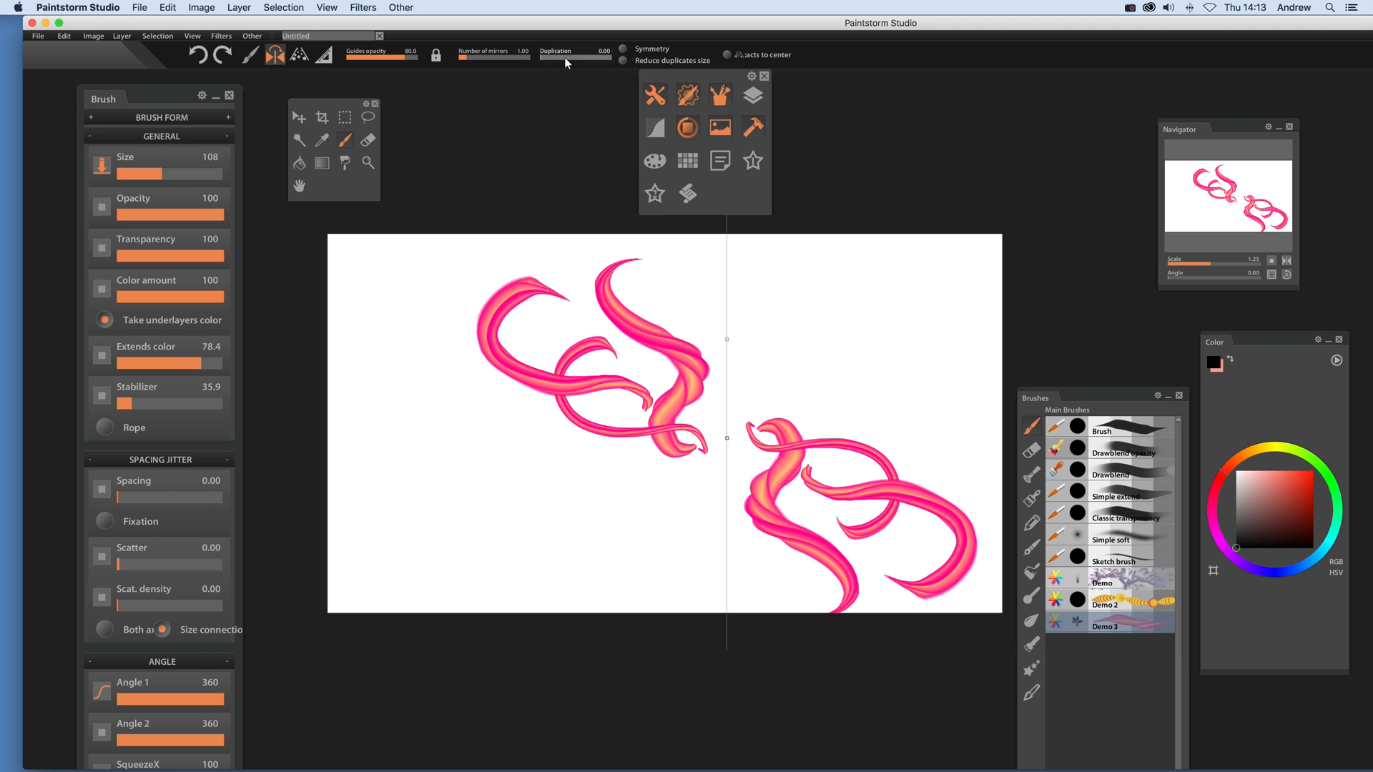
Step: Drag the Number of mirrors slider up to 5 over the pink swirls
left_click_drag(455, 58, 490, 58)
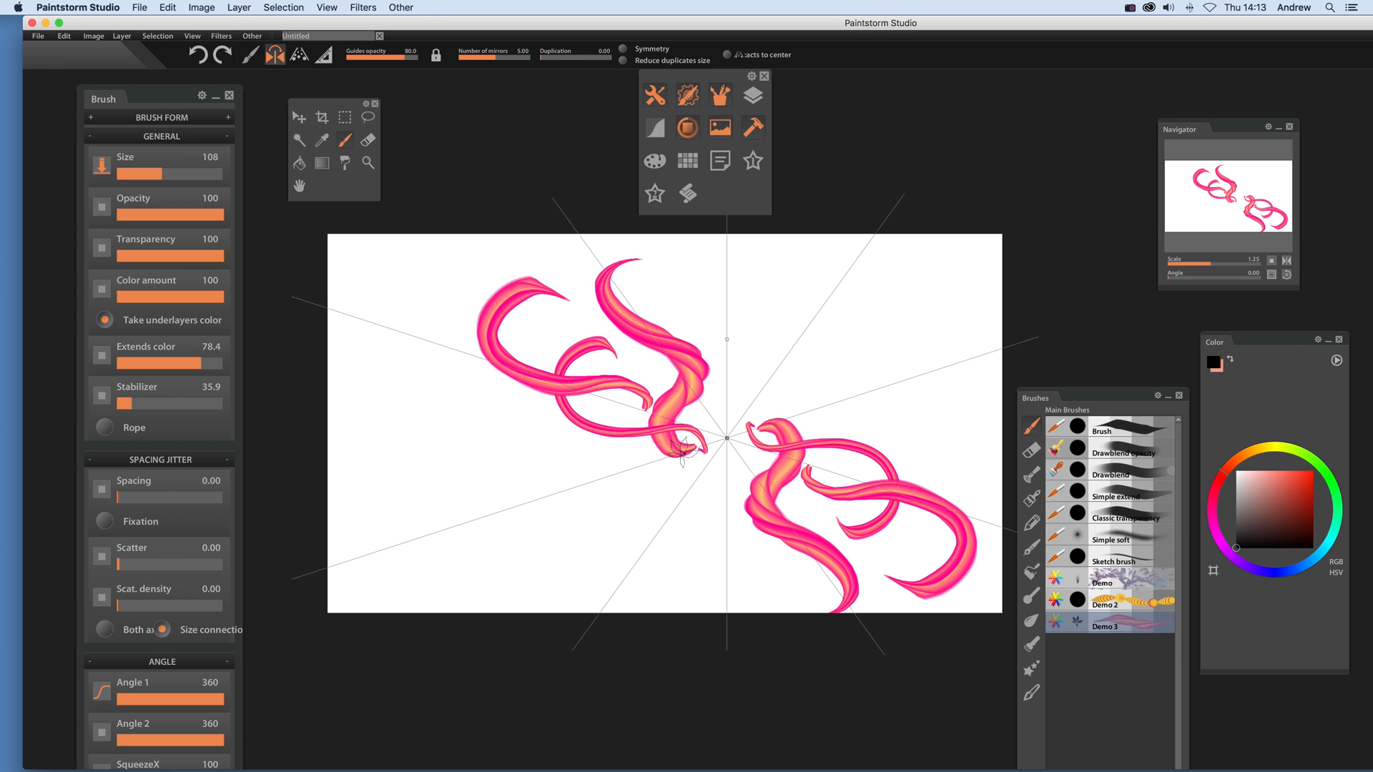